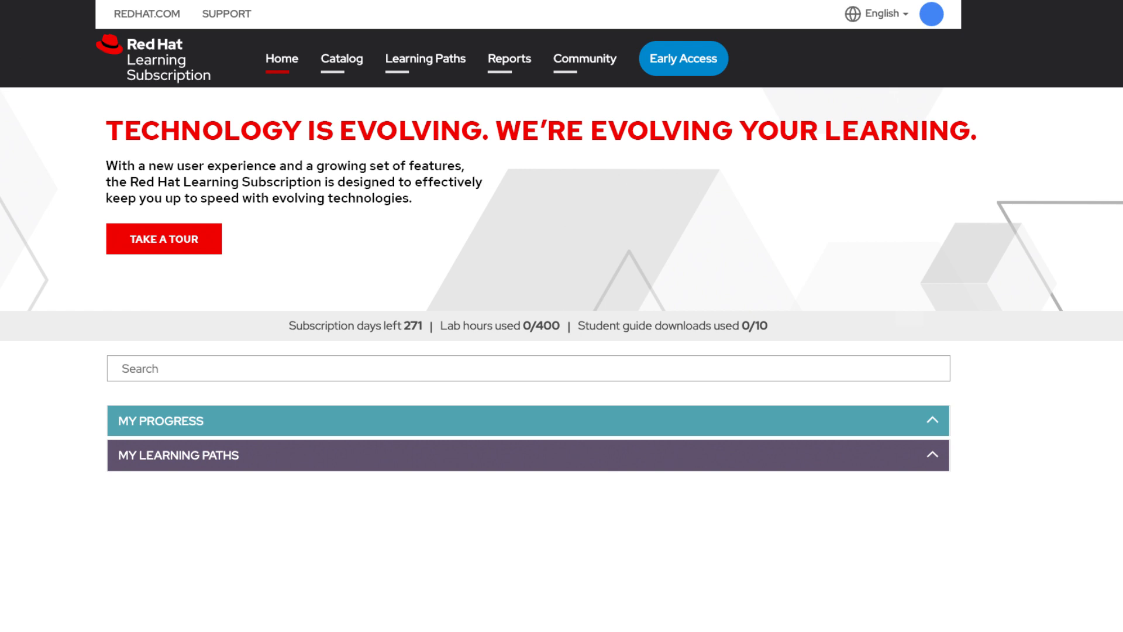
# Step: Enroll in the Advanced System Administration Skills learning path and return to the home page
pyautogui.click(424, 59)
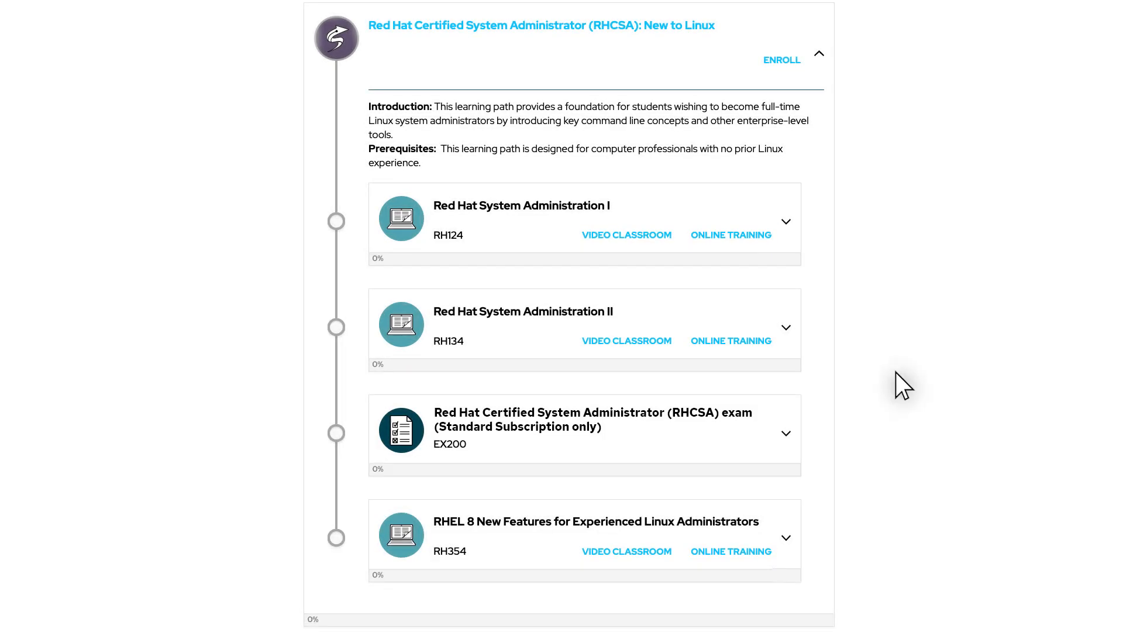
pyautogui.moveTo(823, 168)
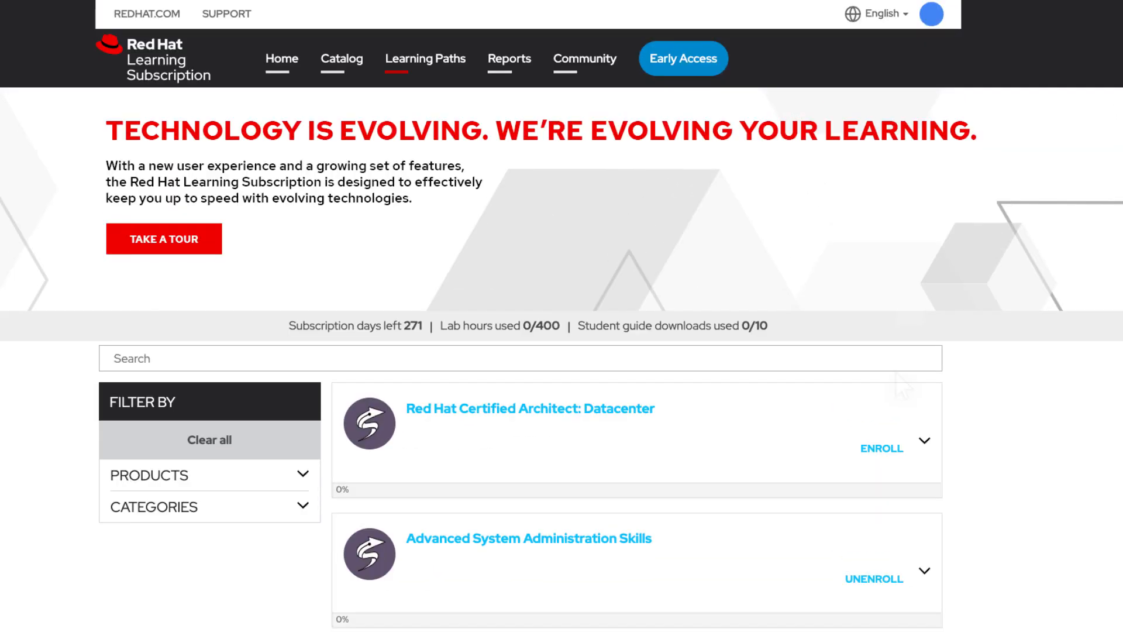
pyautogui.click(281, 59)
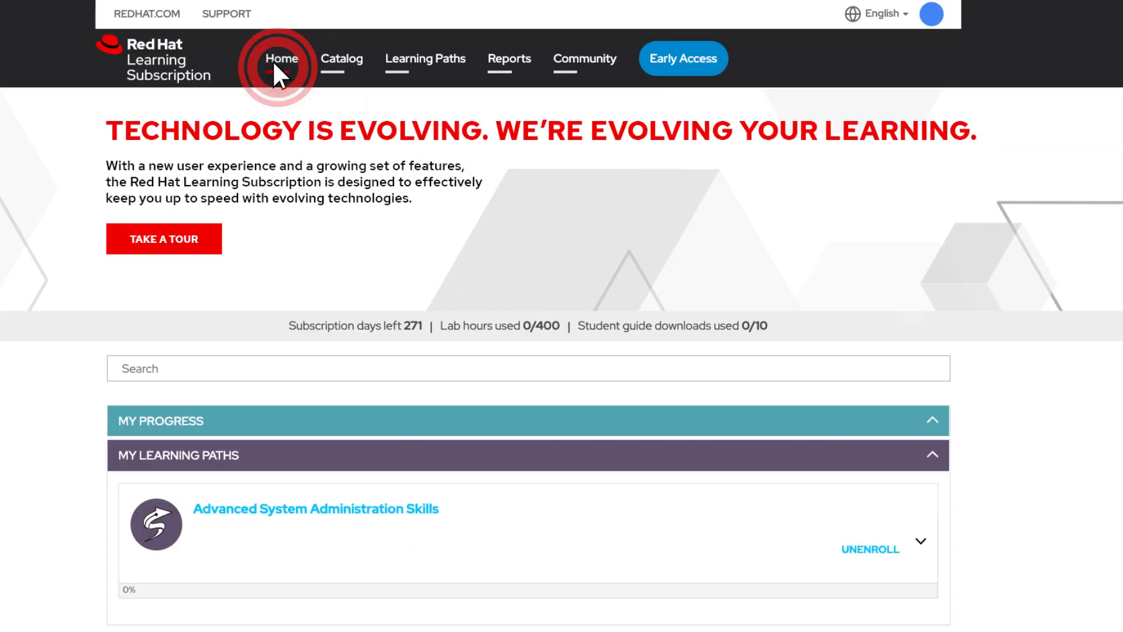
pyautogui.click(282, 59)
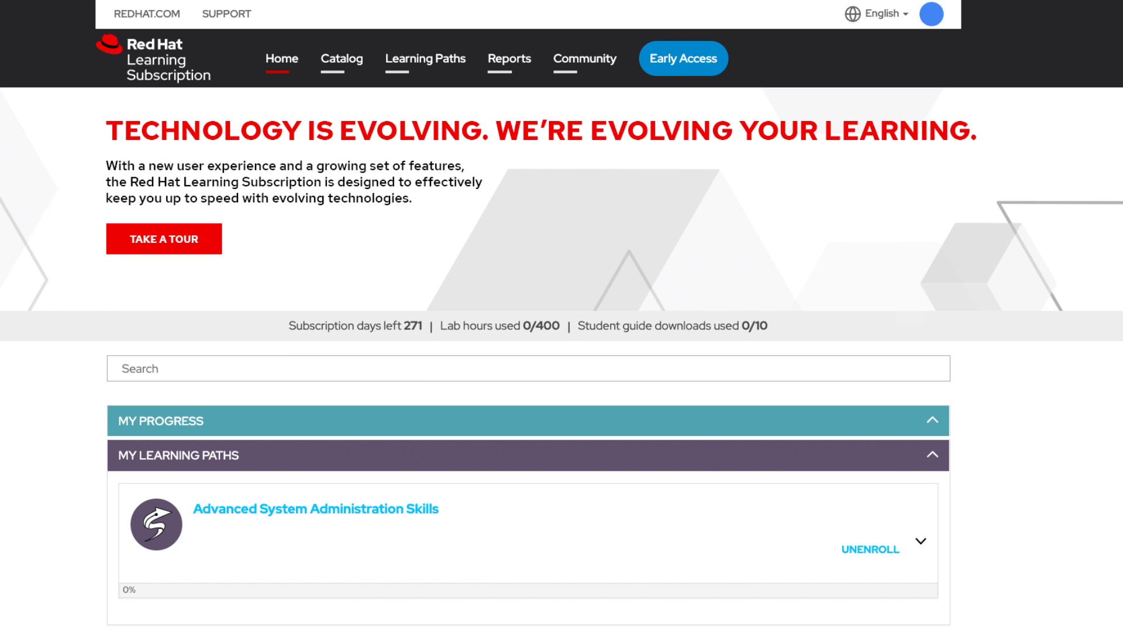
pyautogui.moveTo(901, 385)
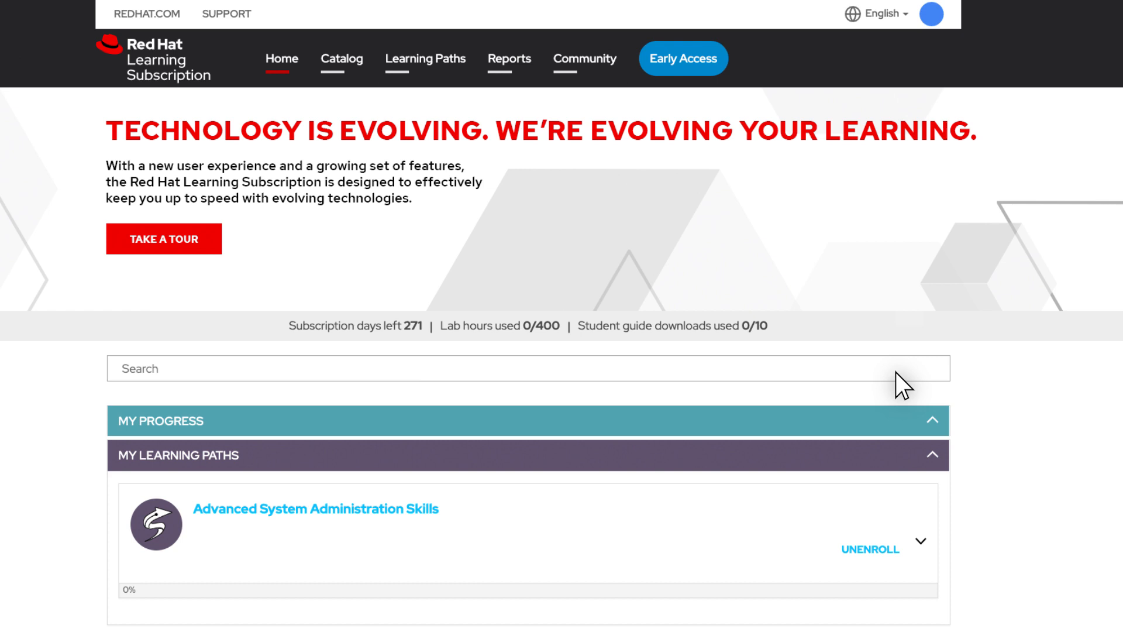
pyautogui.click(681, 58)
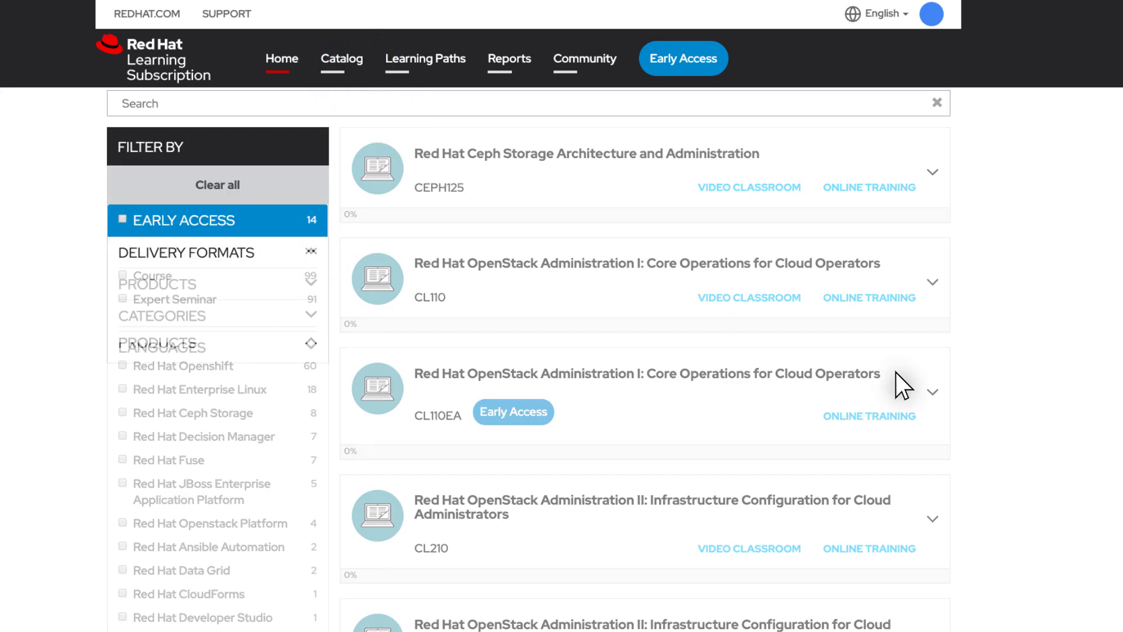
# Step: Search the catalog for Linux Administrator, view a Red Hat System Administration I chapter, and return home
pyautogui.write('Linux Adn')
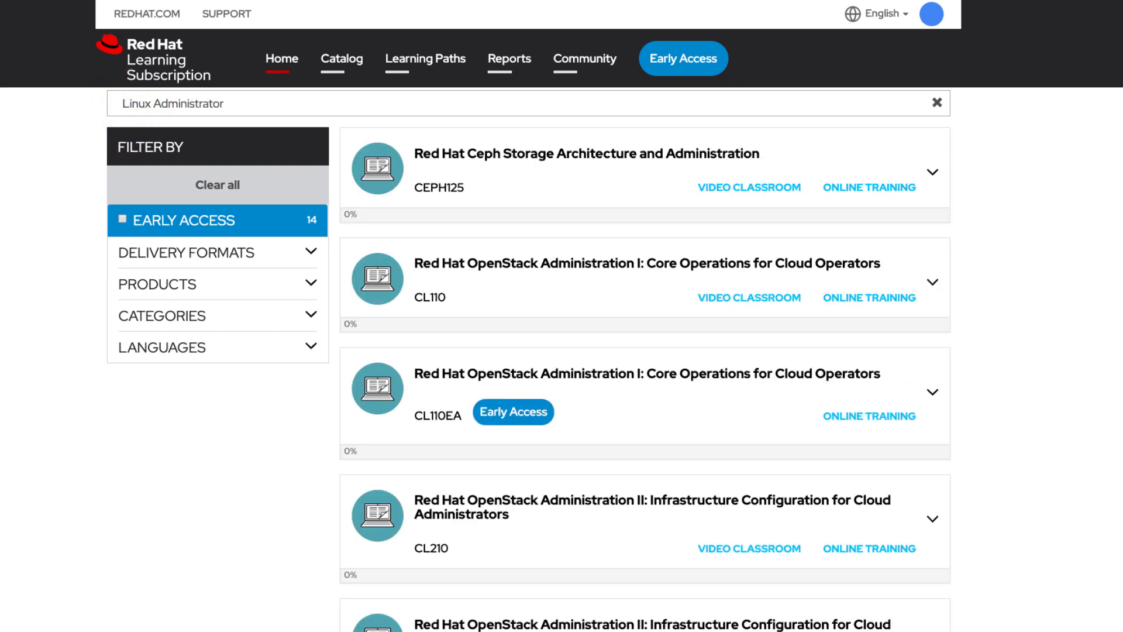
pyautogui.moveTo(493, 469)
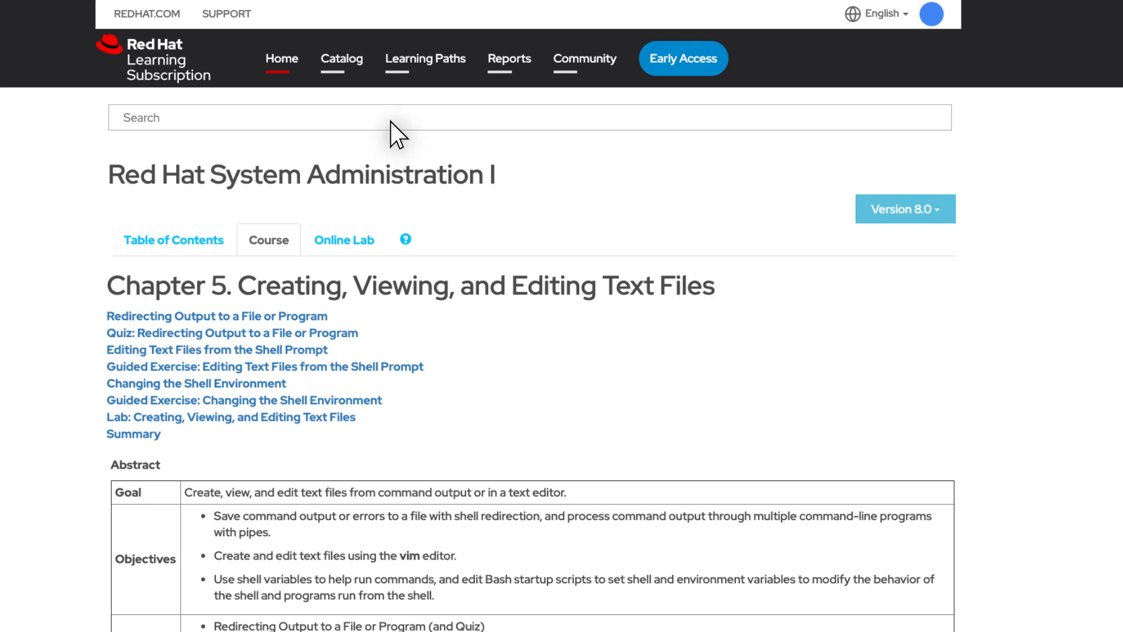
pyautogui.click(281, 58)
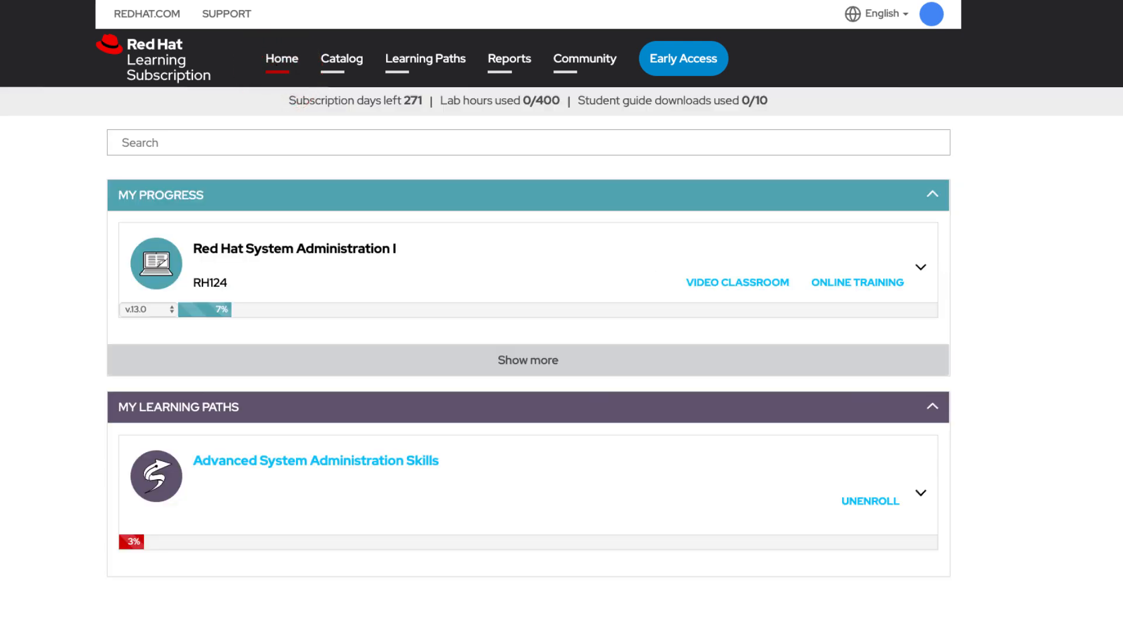